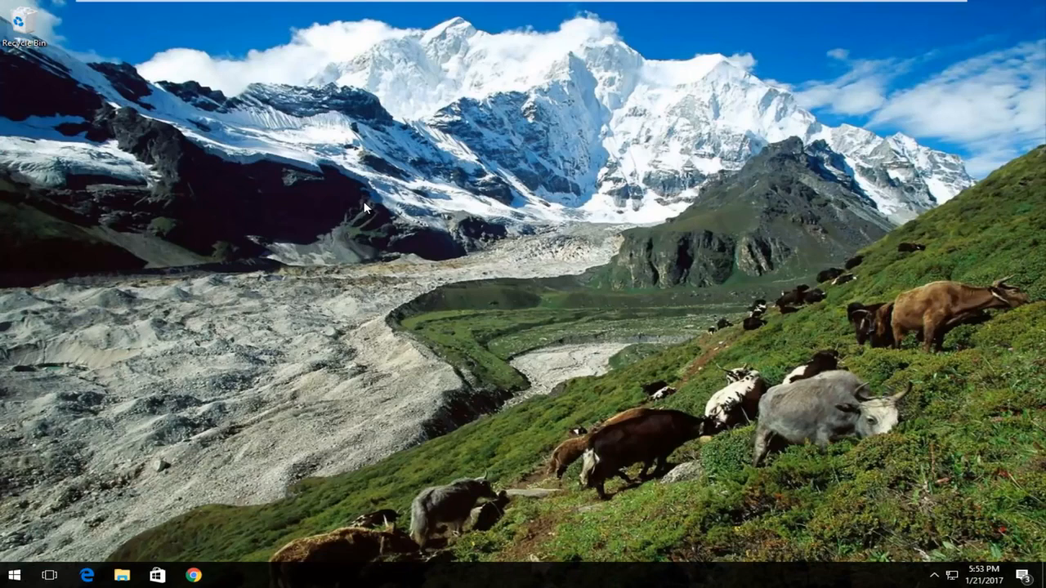
pyautogui.moveTo(232, 382)
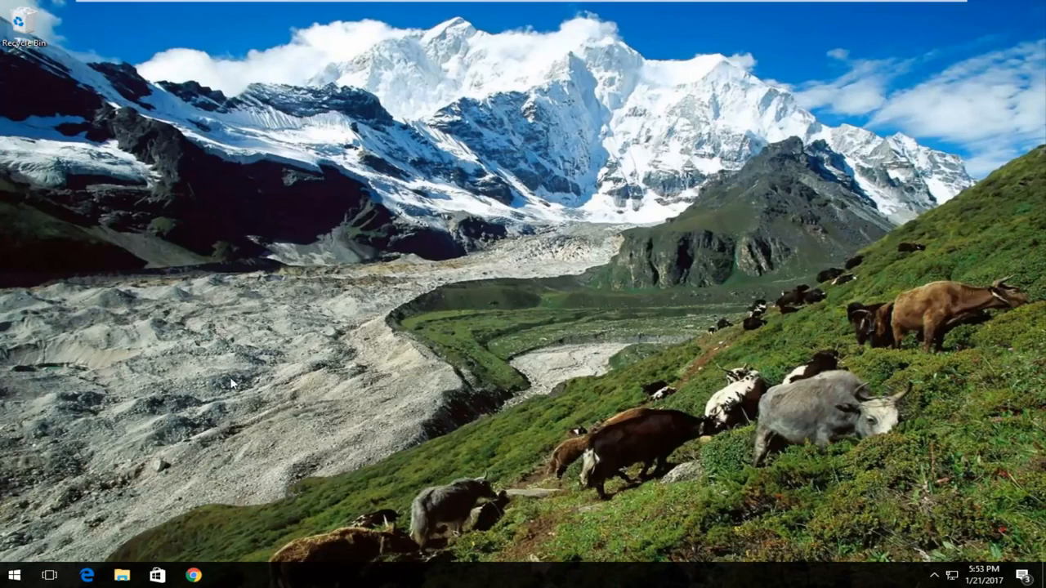
pyautogui.moveTo(105, 486)
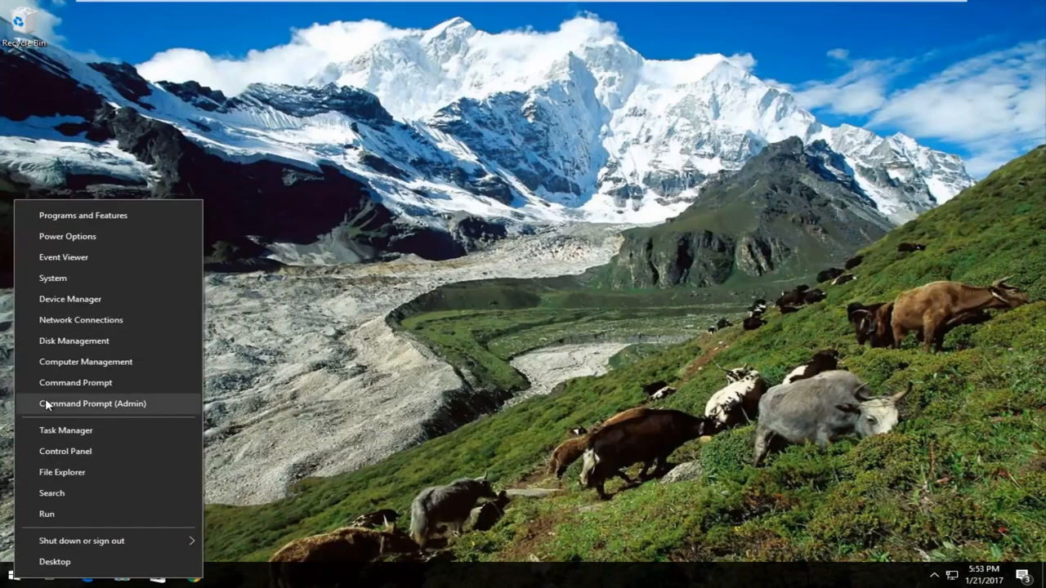
pyautogui.moveTo(38, 406)
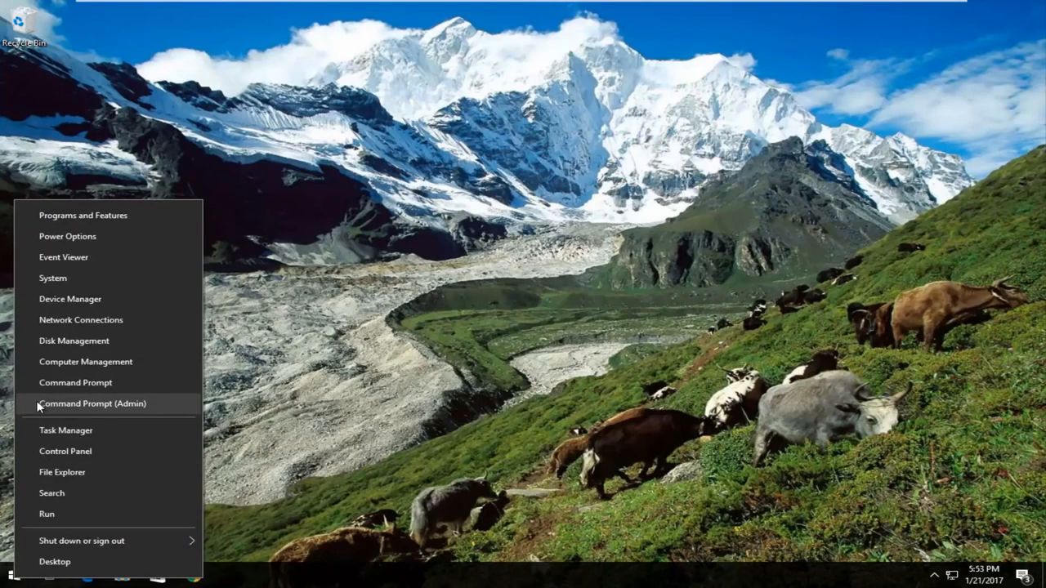
pyautogui.moveTo(98, 405)
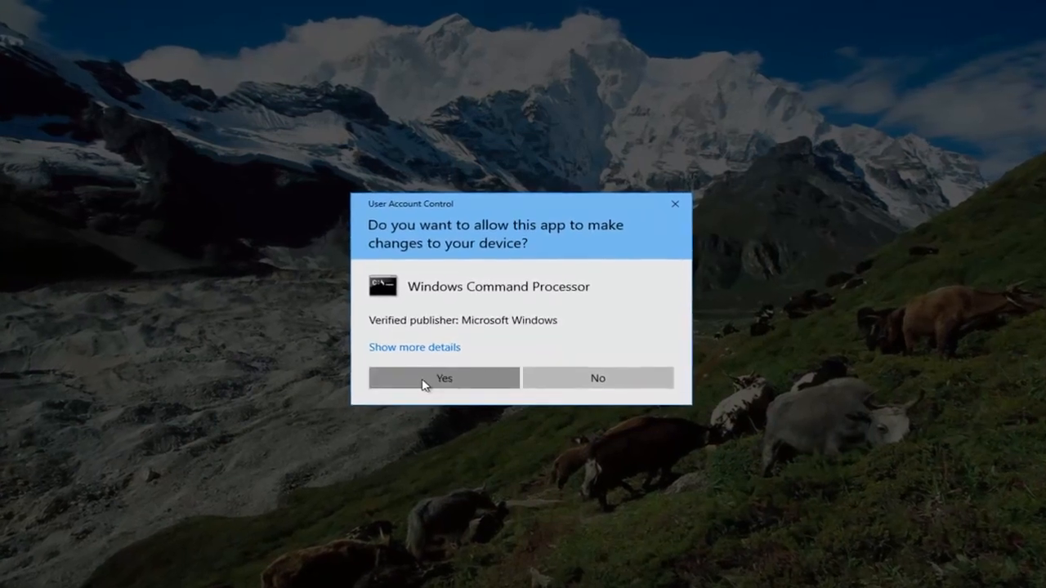
# - Approve the User Account Control prompt so Command Prompt runs as administrator
pyautogui.click(445, 380)
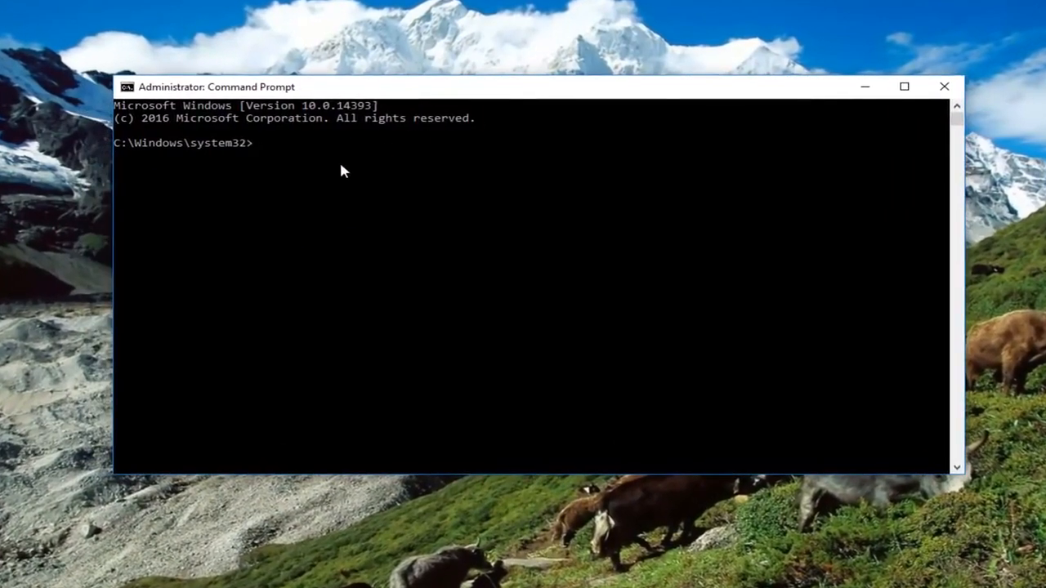
# - Write "bcdedit /set IncreaseUserVA 2800" at the elevated prompt without running it
pyautogui.write('bcd')
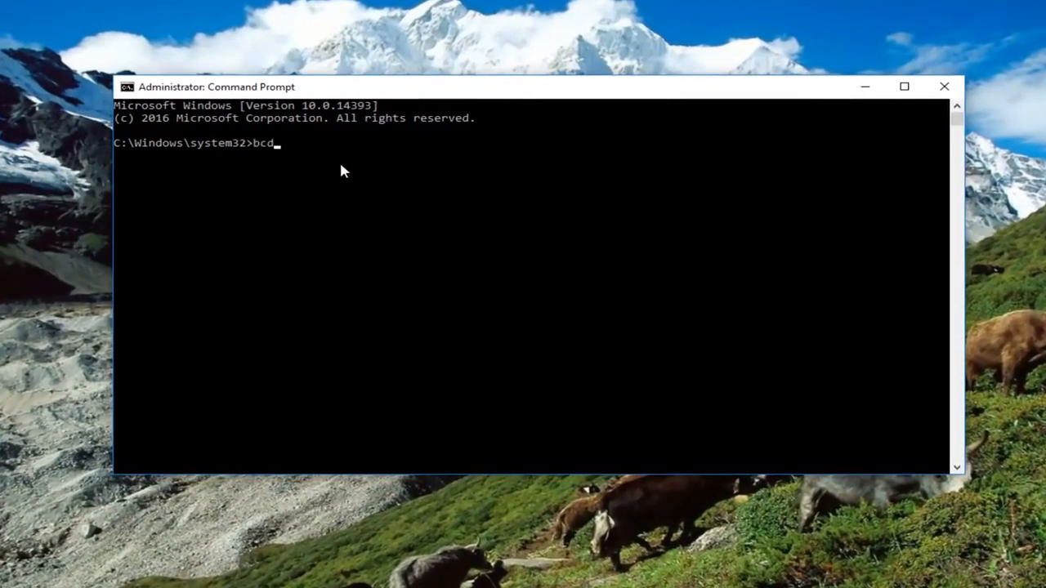
pyautogui.write('edi')
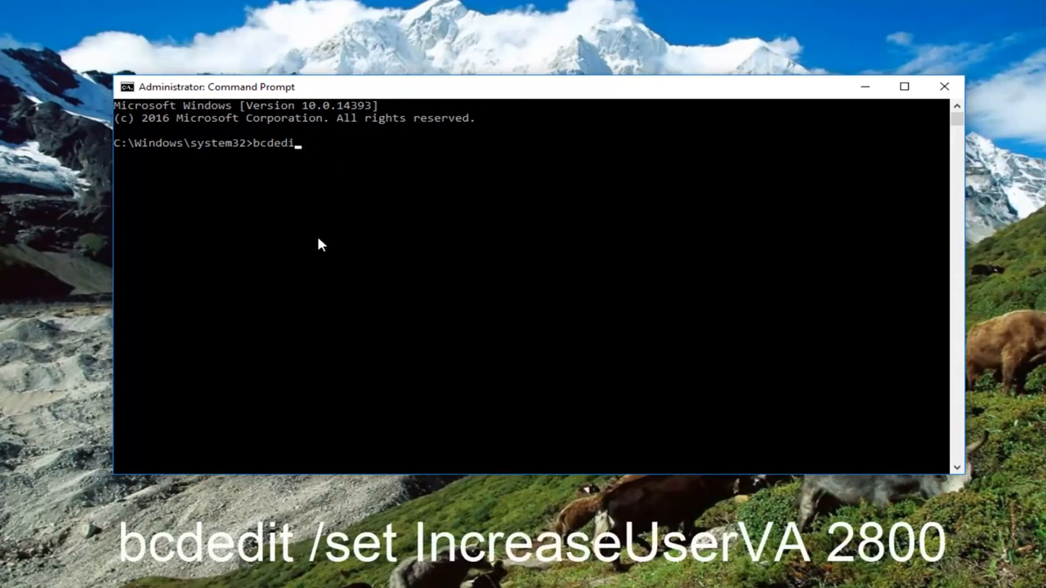
pyautogui.write('t')
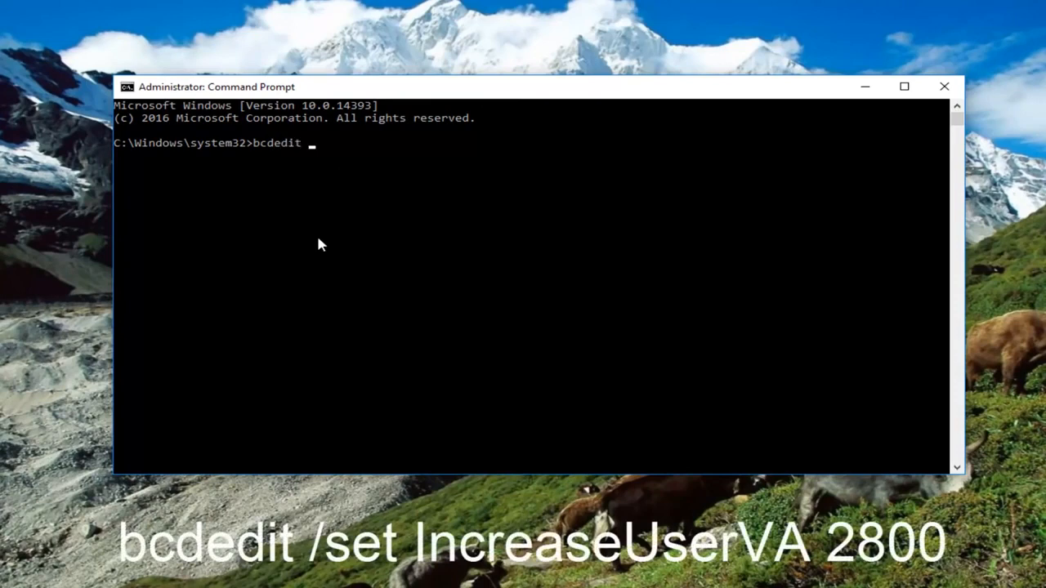
pyautogui.write('/set')
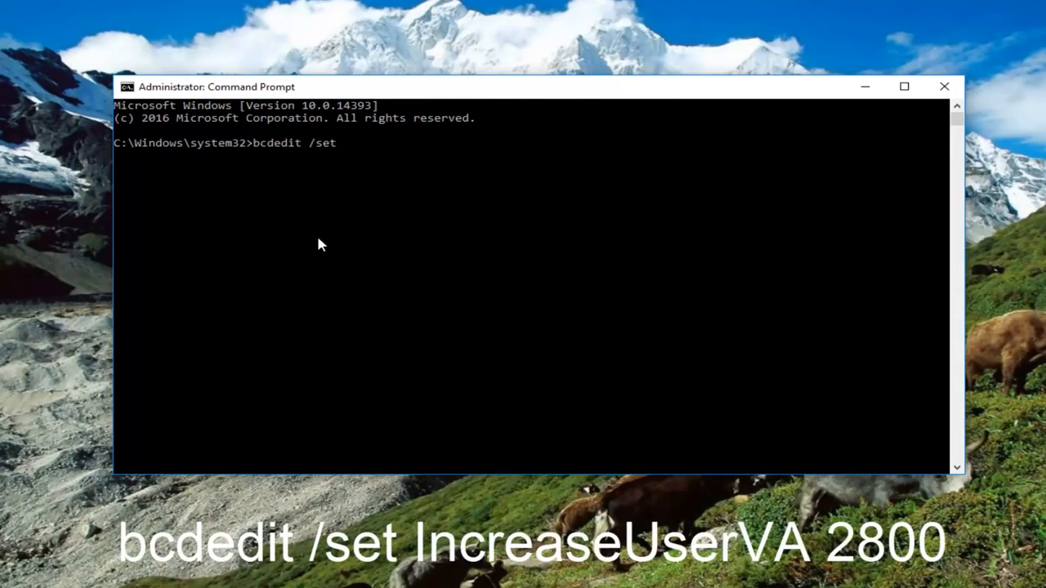
pyautogui.write('Increa')
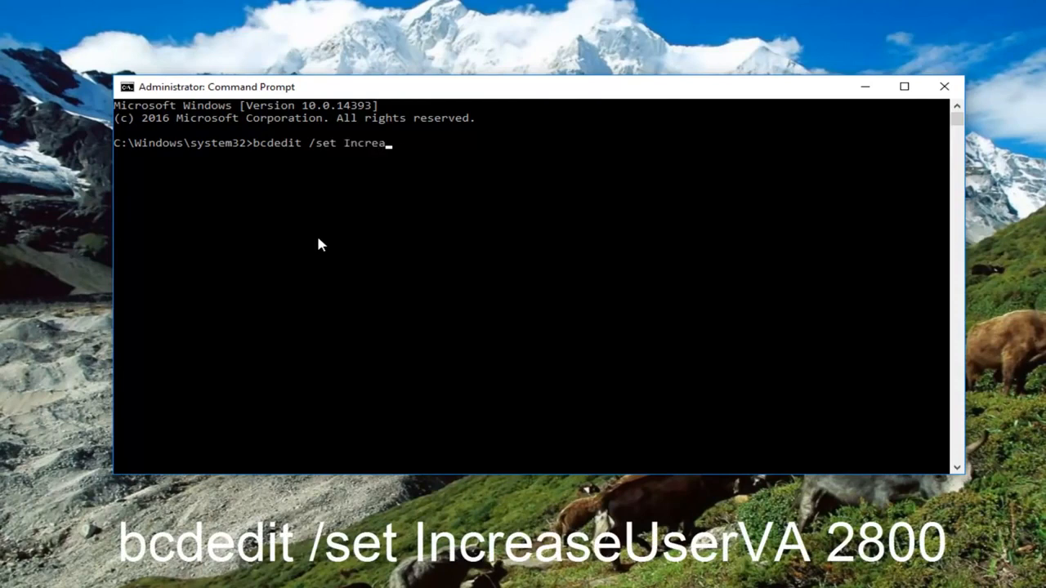
pyautogui.write('seUs')
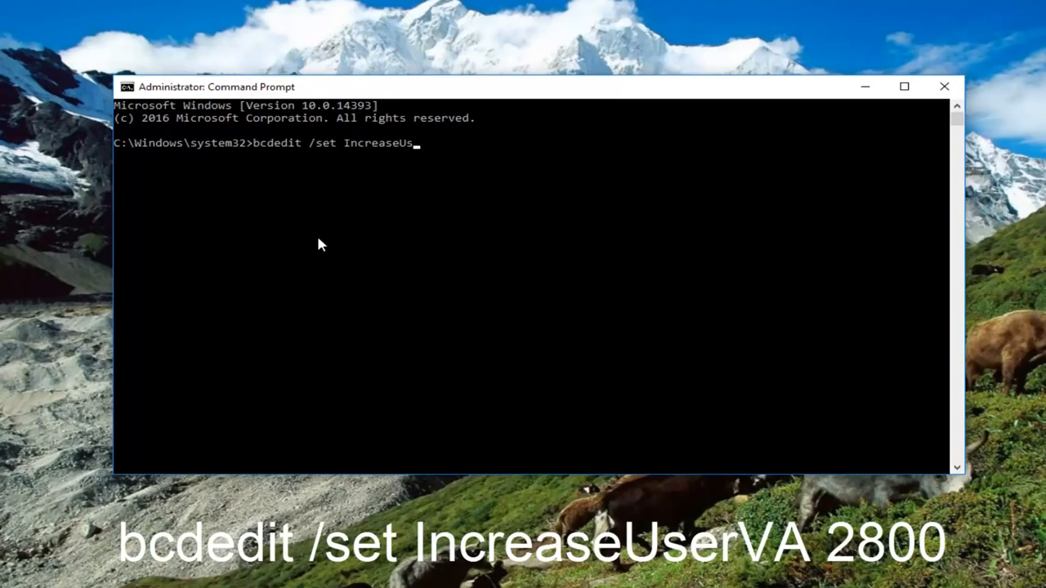
pyautogui.write('er')
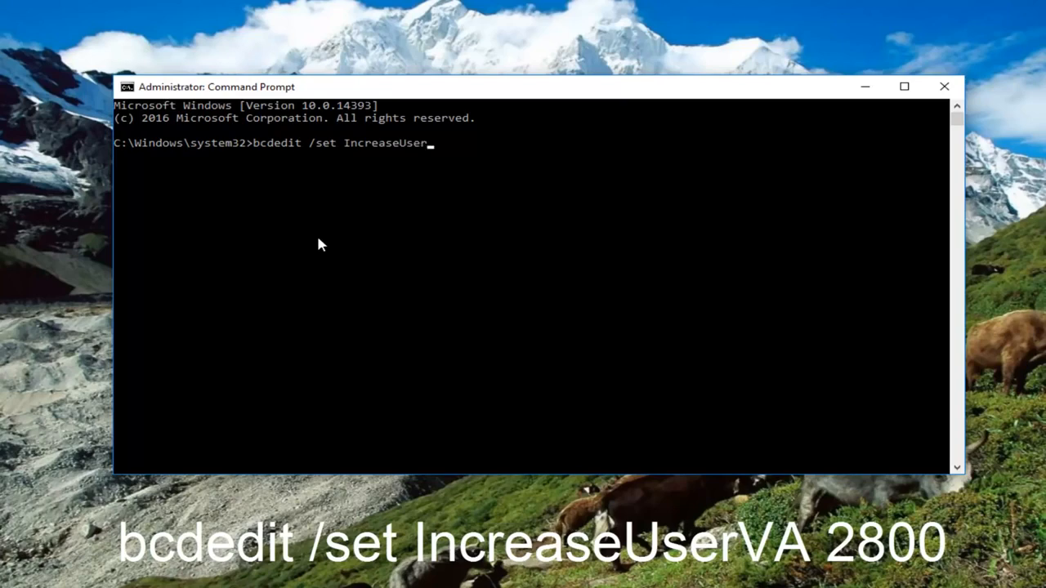
pyautogui.write('VA')
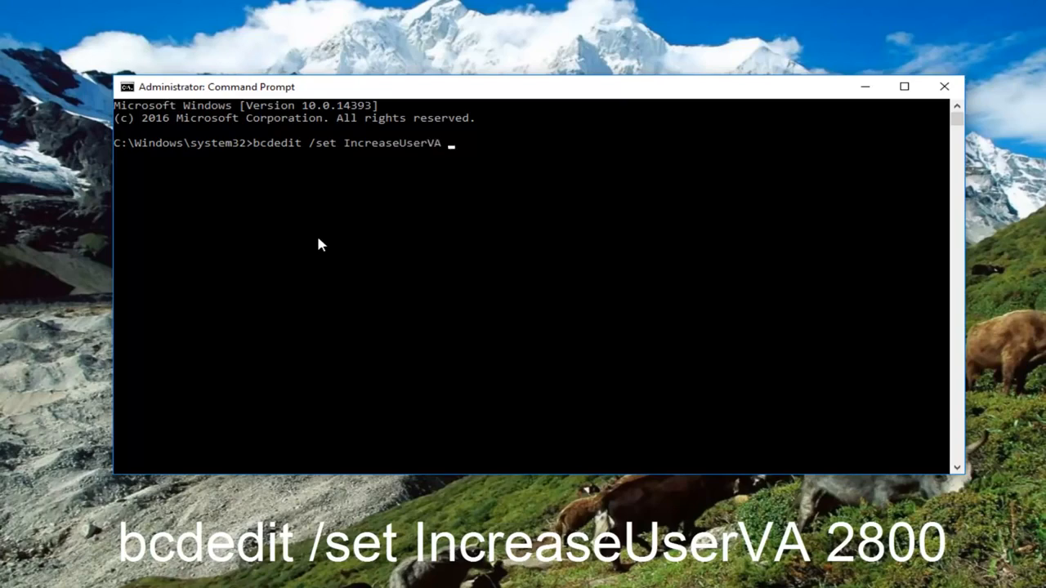
pyautogui.write('2800')
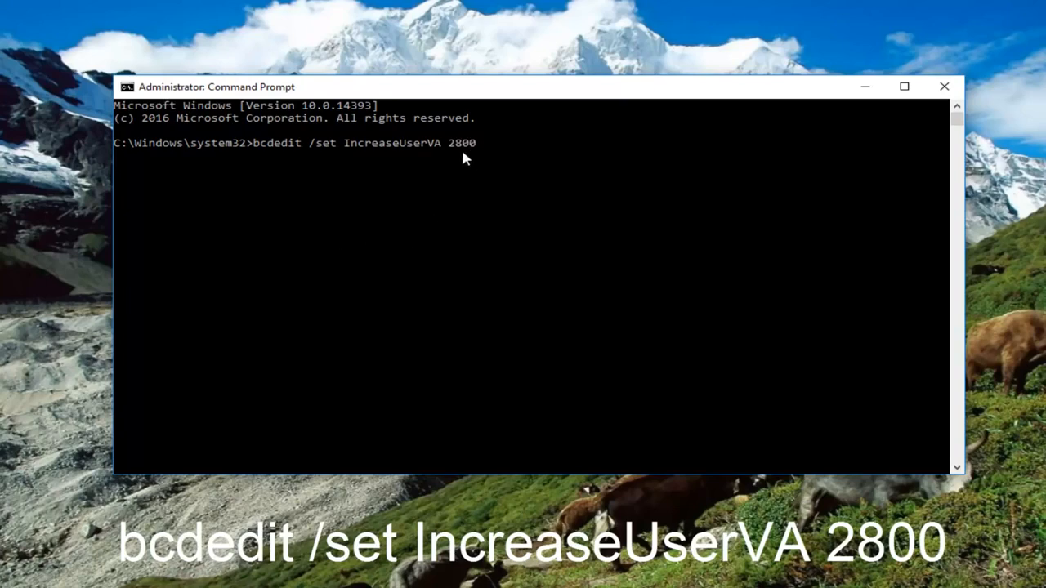
pyautogui.moveTo(223, 153)
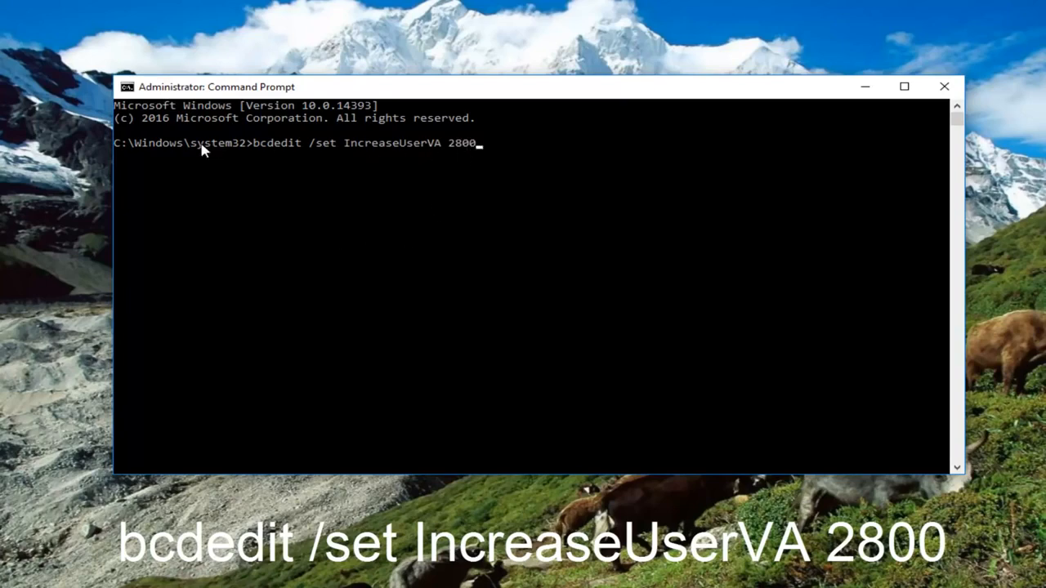
pyautogui.moveTo(276, 162)
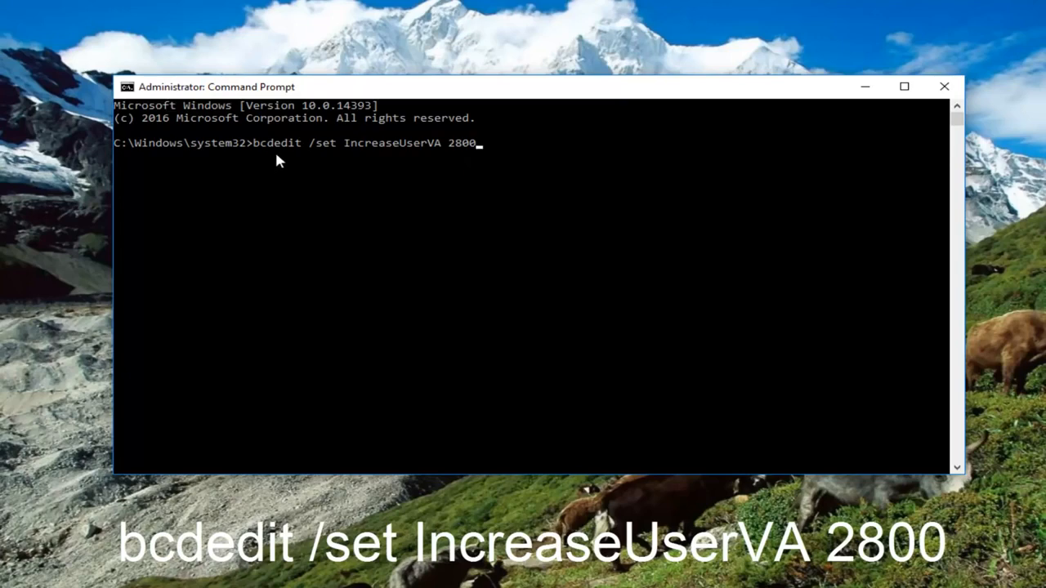
pyautogui.moveTo(319, 162)
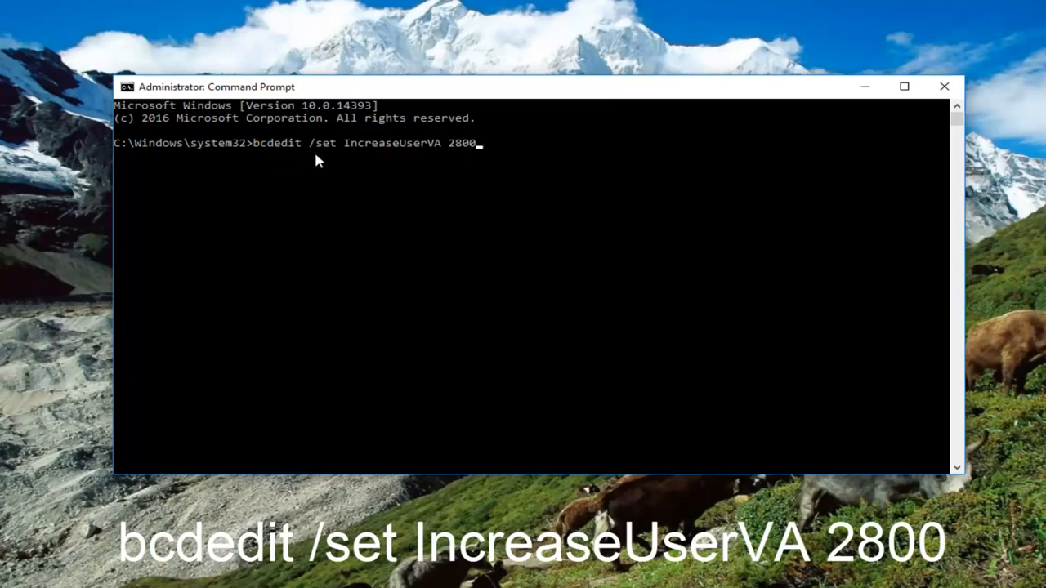
pyautogui.moveTo(363, 161)
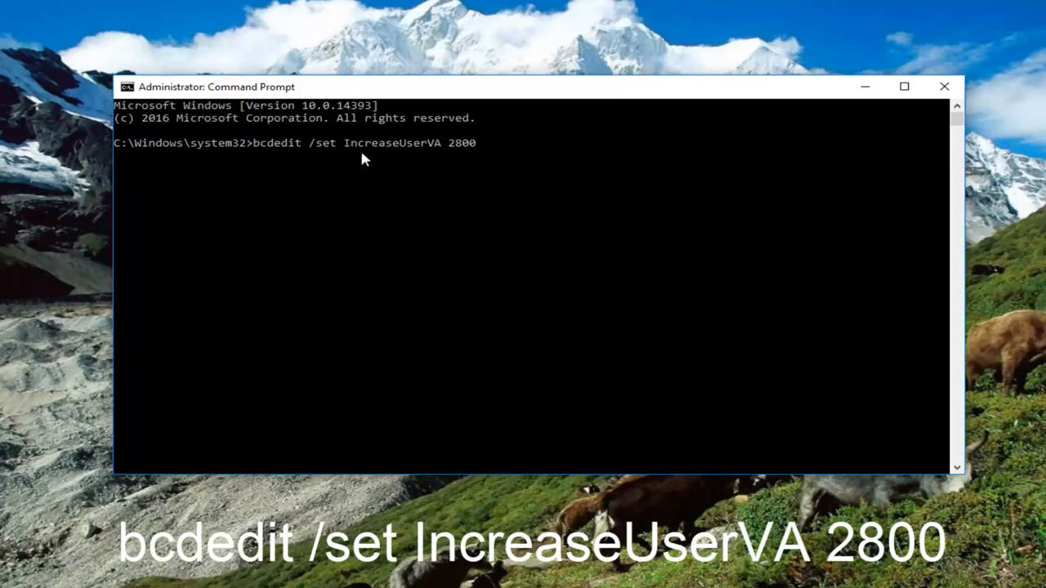
pyautogui.moveTo(457, 159)
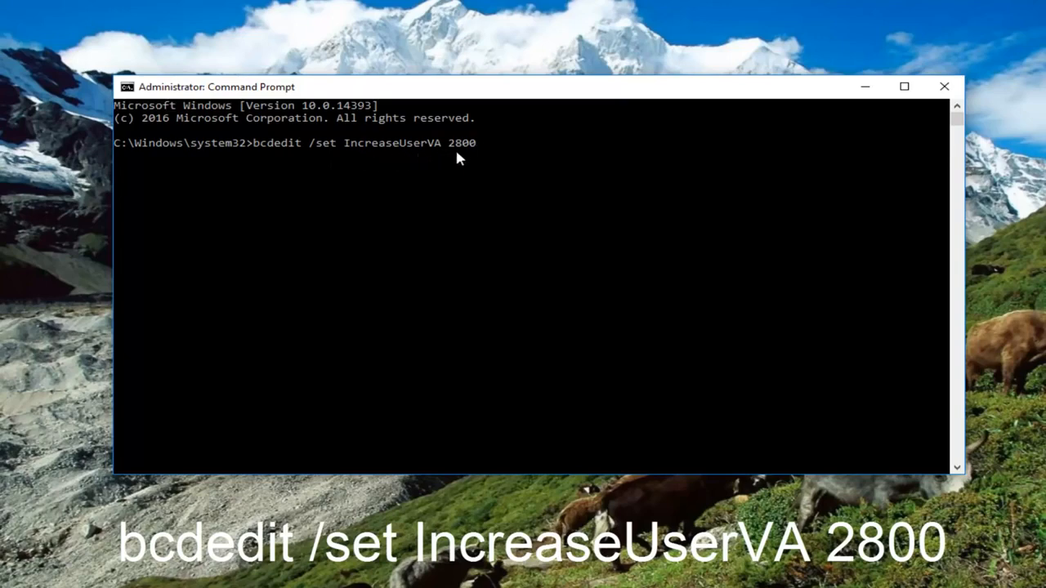
pyautogui.moveTo(549, 209)
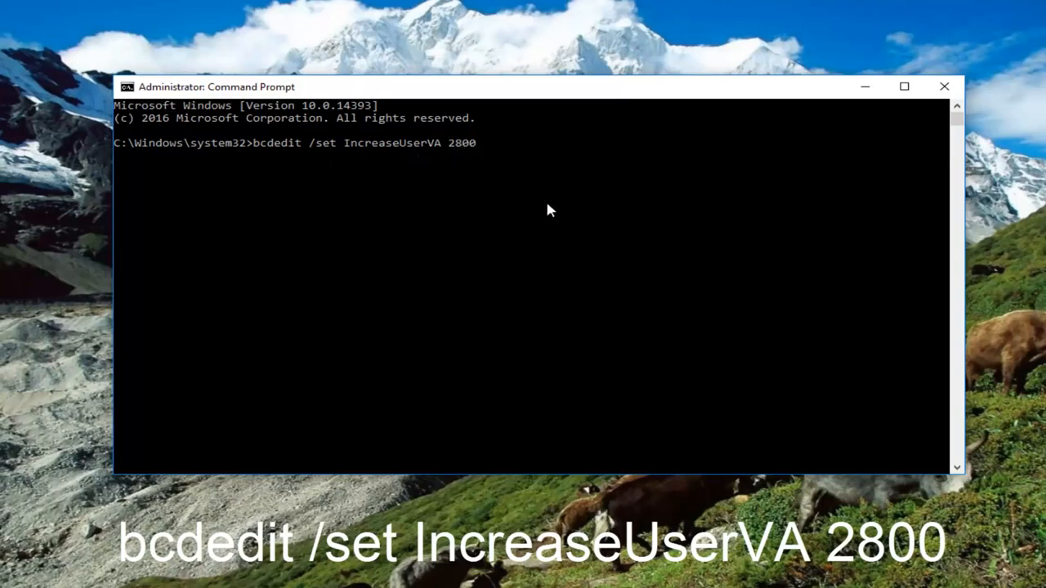
pyautogui.moveTo(574, 277)
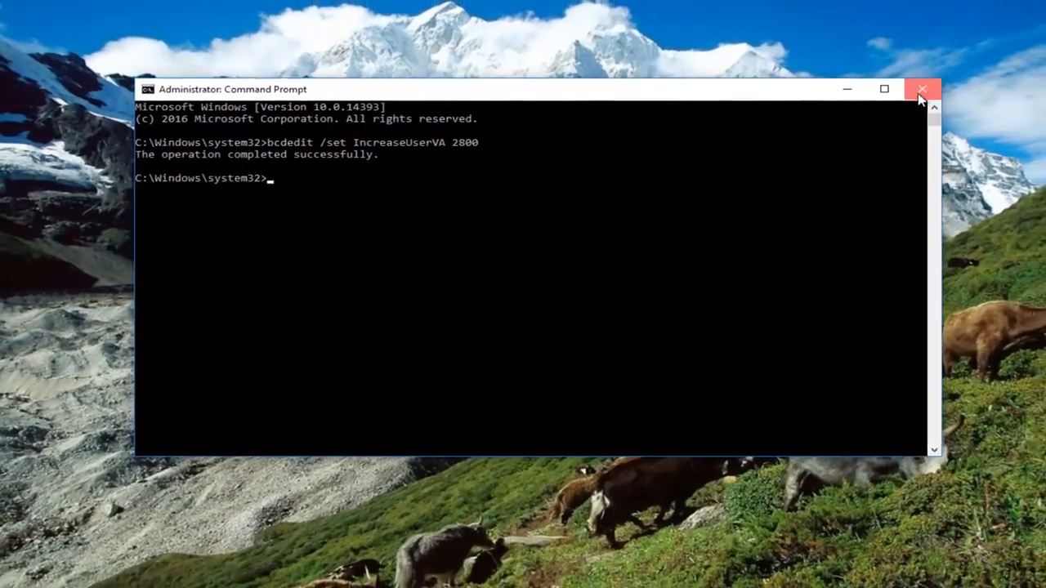
# - Close the administrator Command Prompt after the bcdedit command reports success
pyautogui.click(926, 88)
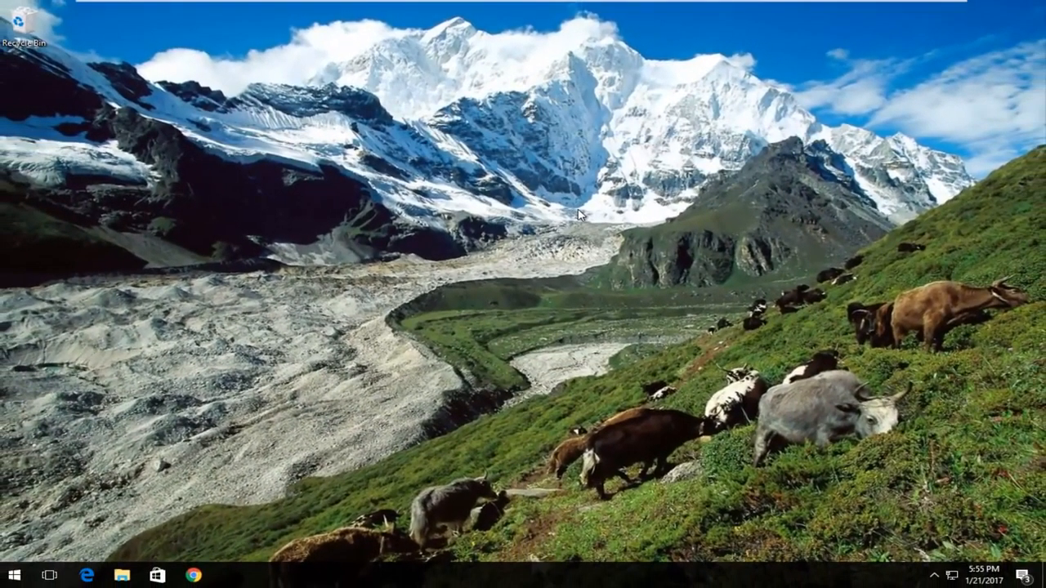